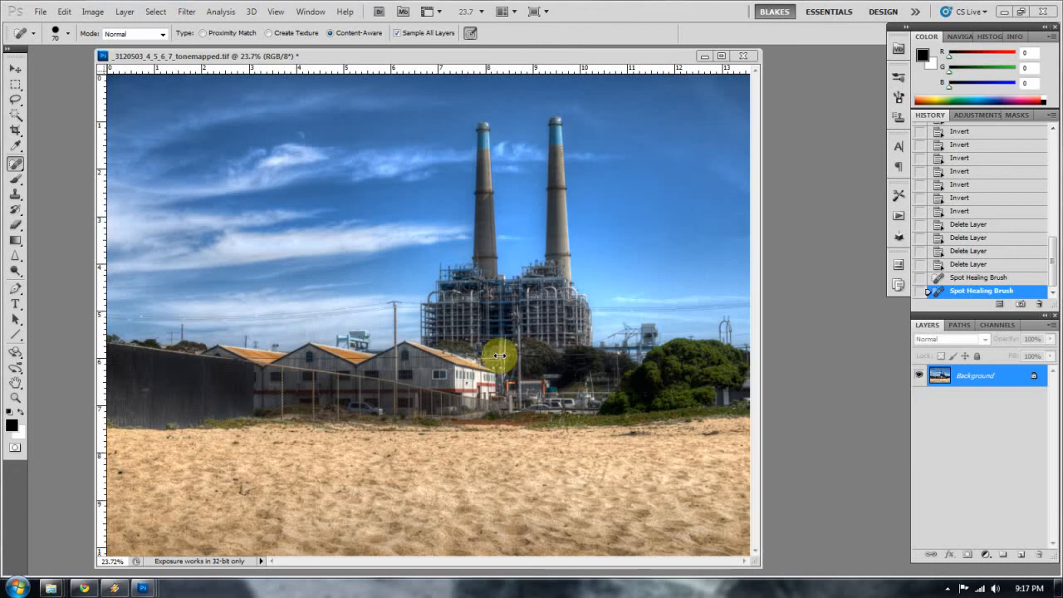
{"action": "mouse_move", "coordinate": [502, 368]}
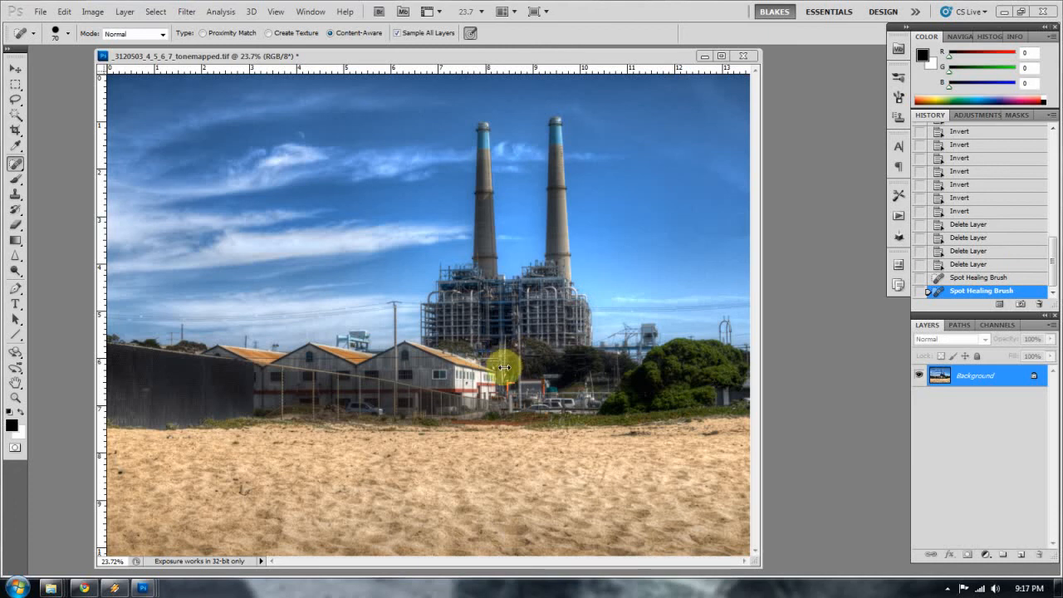
{"action": "mouse_move", "coordinate": [606, 334]}
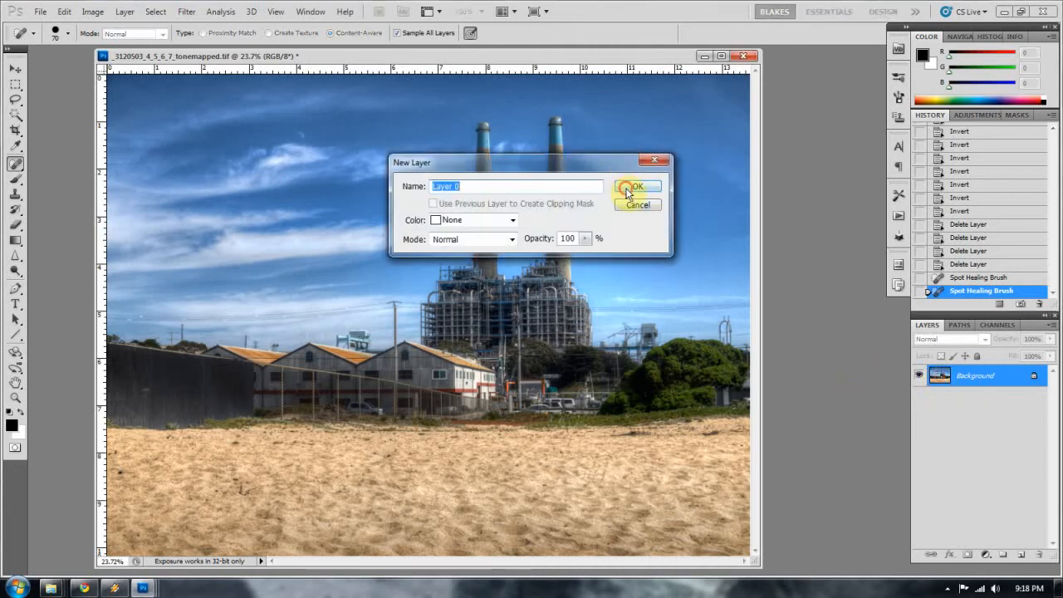
- Confirm the New Layer dialog to convert the Background into Layer 0
{"action": "left_click", "coordinate": [637, 186]}
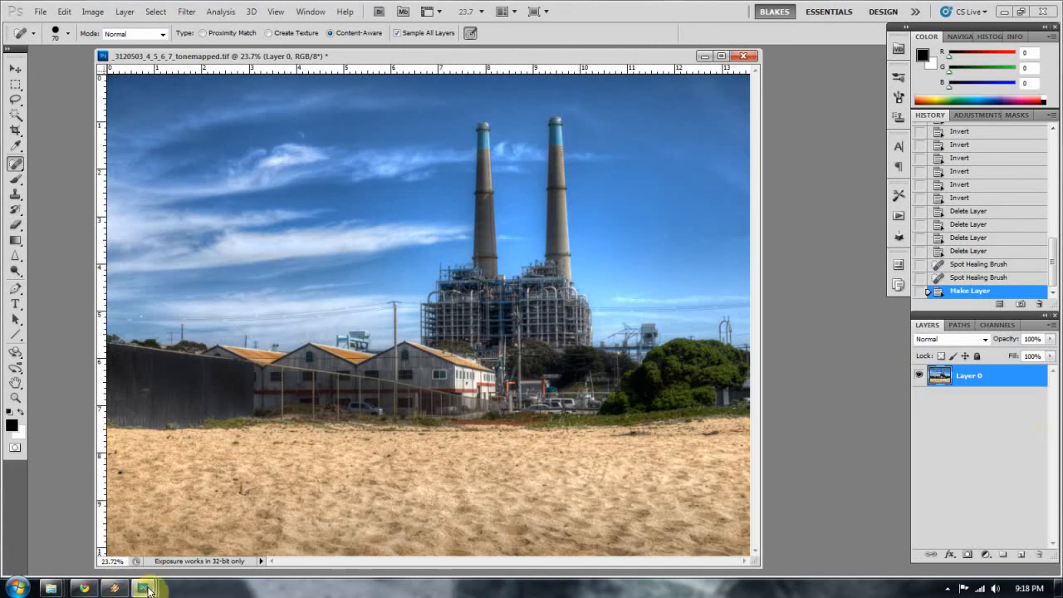
{"action": "mouse_move", "coordinate": [406, 62]}
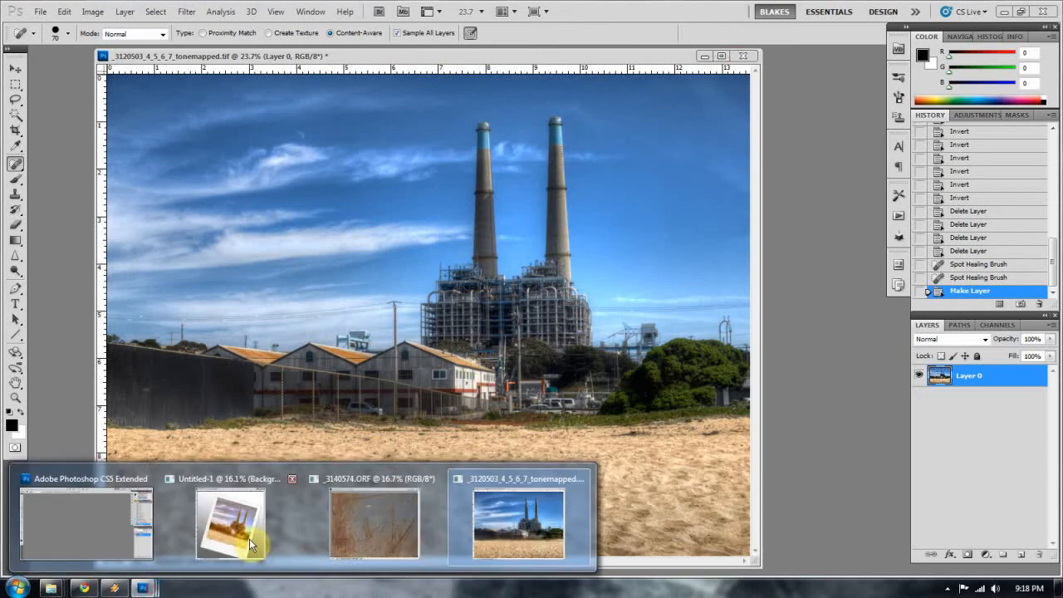
- Drag the scratched rust texture document into the power plant photo as Layer 1
{"action": "left_click", "coordinate": [374, 523]}
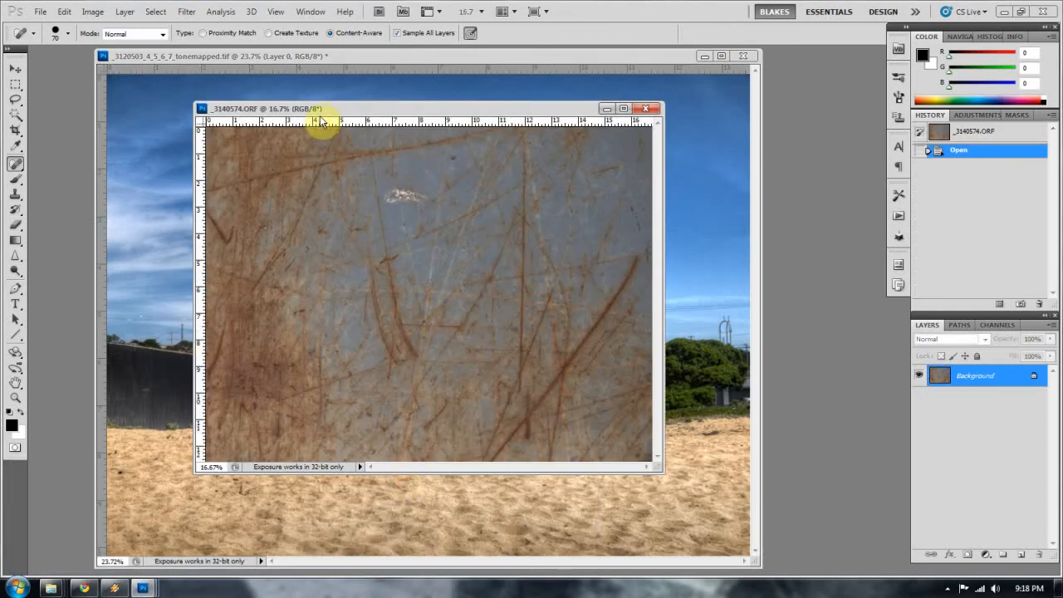
{"action": "left_click_drag", "start_coordinate": [319, 108], "coordinate": [266, 99]}
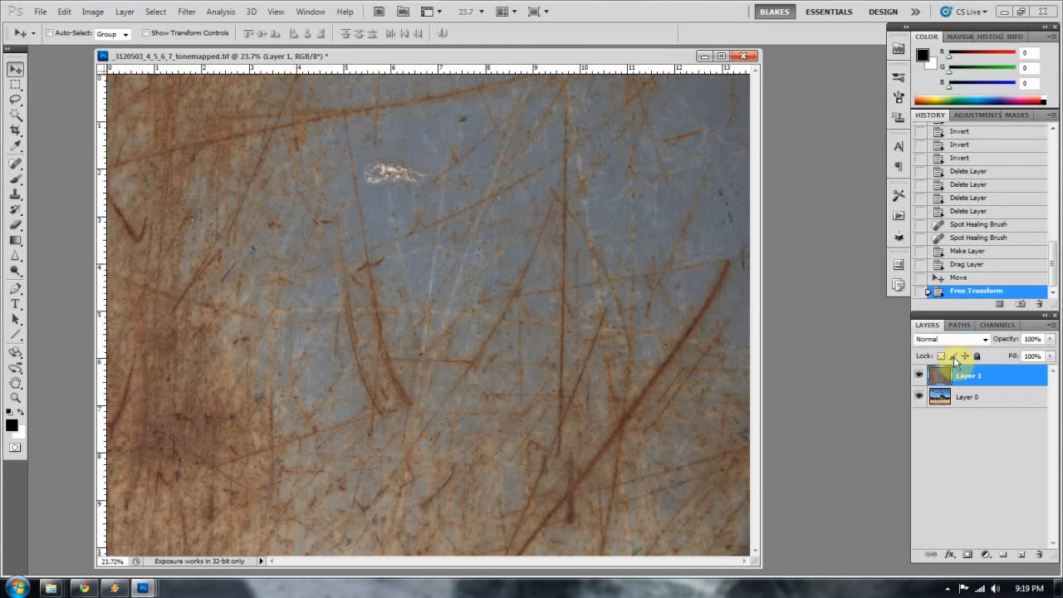
- Set the rust texture Layer 1 blend mode to Overlay
{"action": "left_click", "coordinate": [951, 339]}
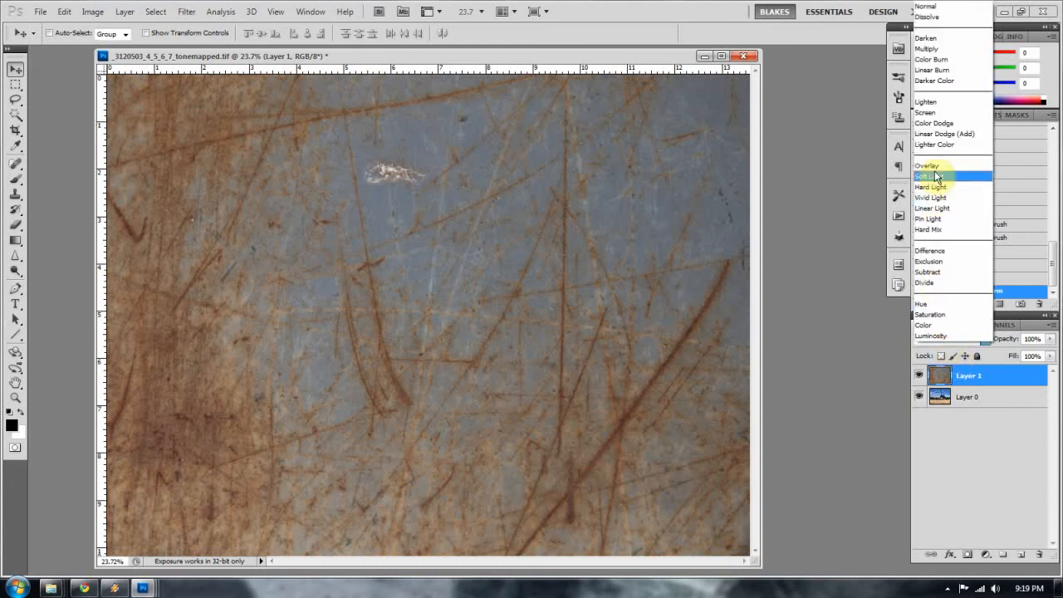
{"action": "left_click", "coordinate": [925, 165]}
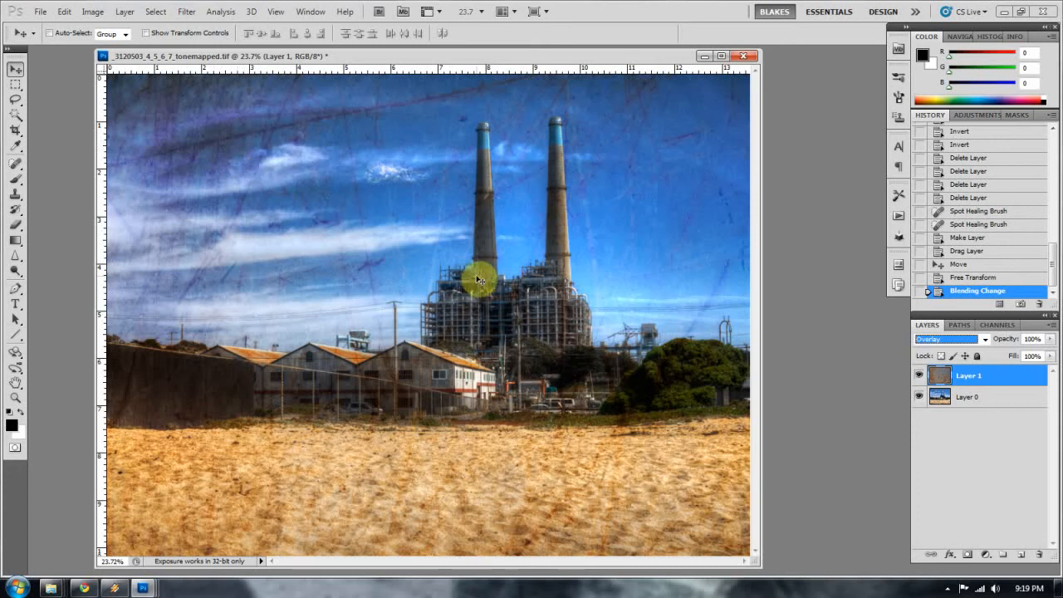
{"action": "mouse_move", "coordinate": [552, 292]}
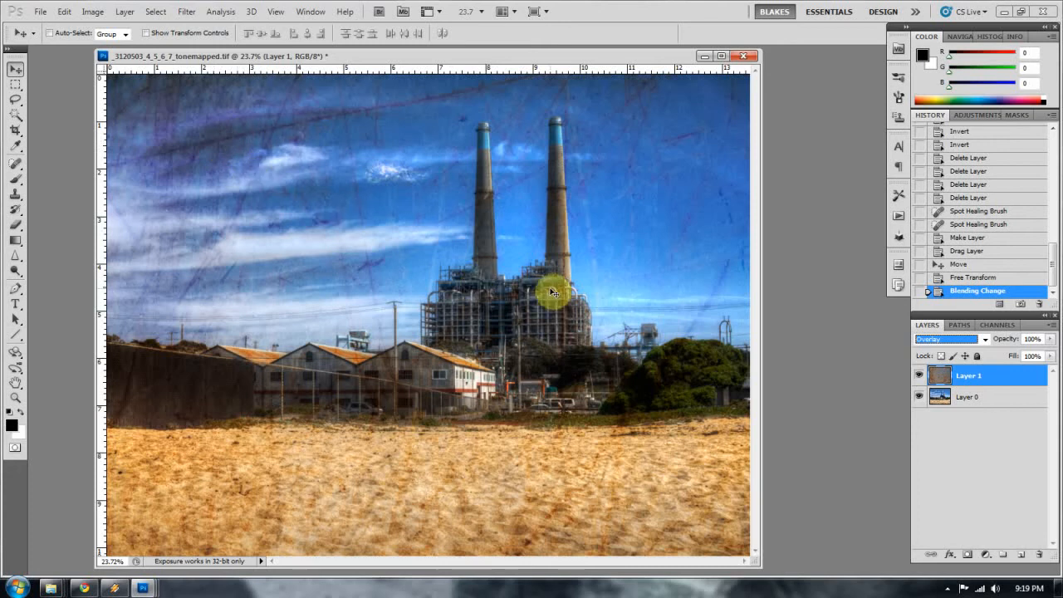
{"action": "mouse_move", "coordinate": [183, 128]}
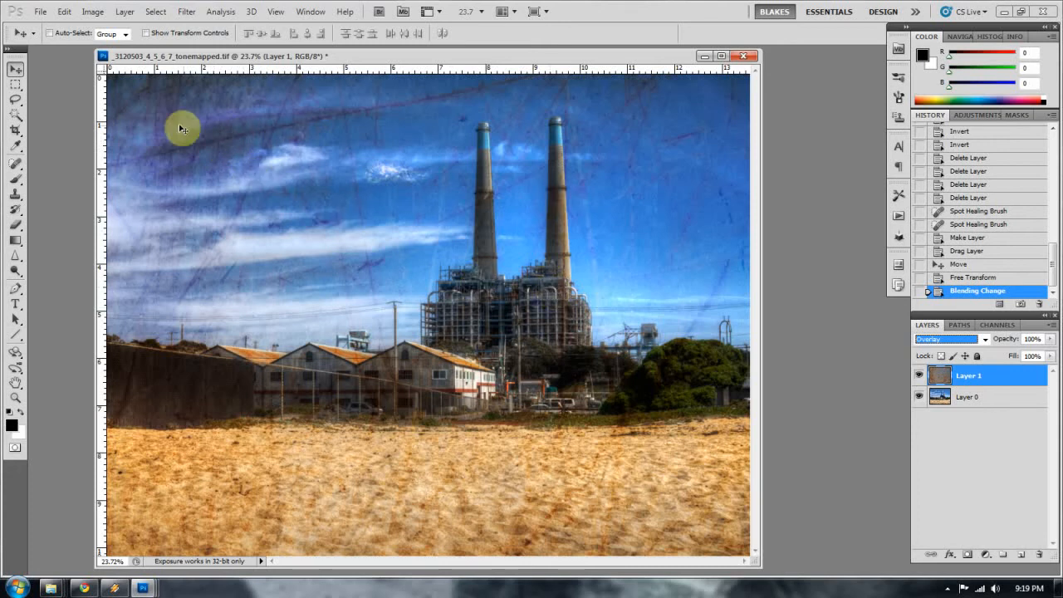
{"action": "mouse_move", "coordinate": [535, 229]}
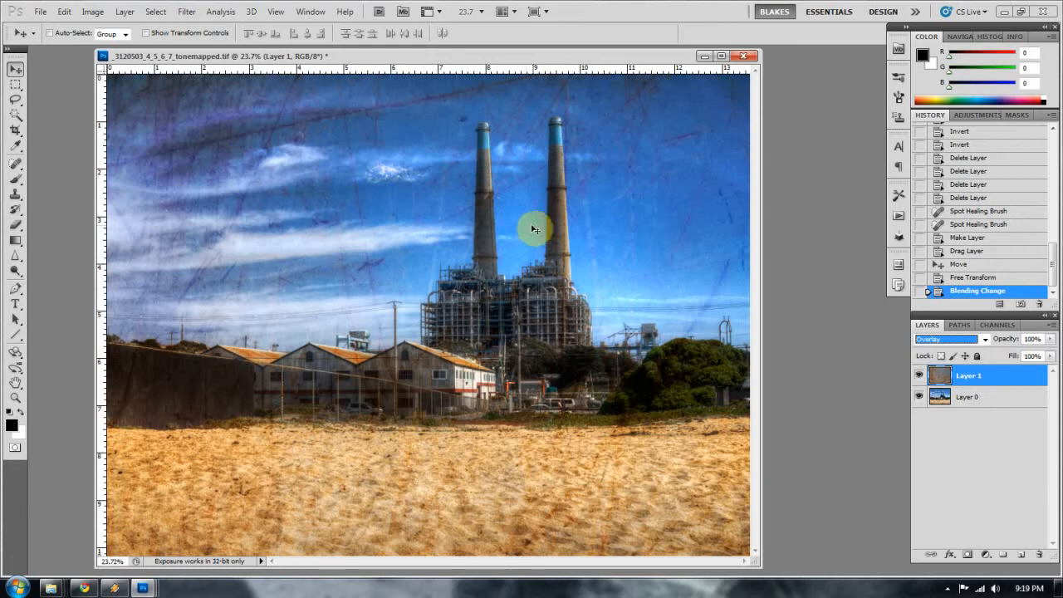
{"action": "mouse_move", "coordinate": [722, 301]}
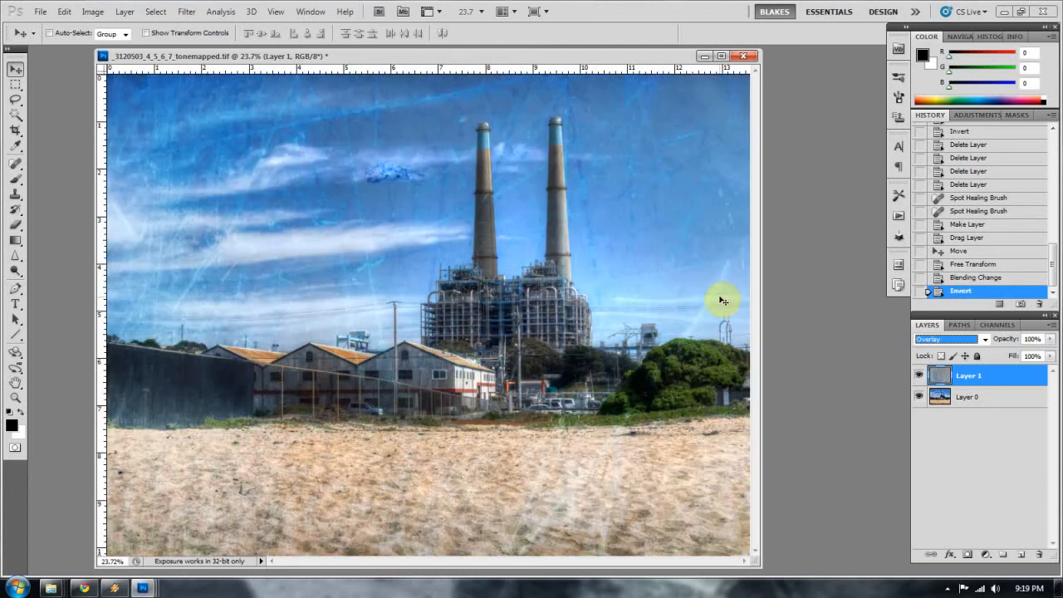
{"action": "mouse_move", "coordinate": [787, 334]}
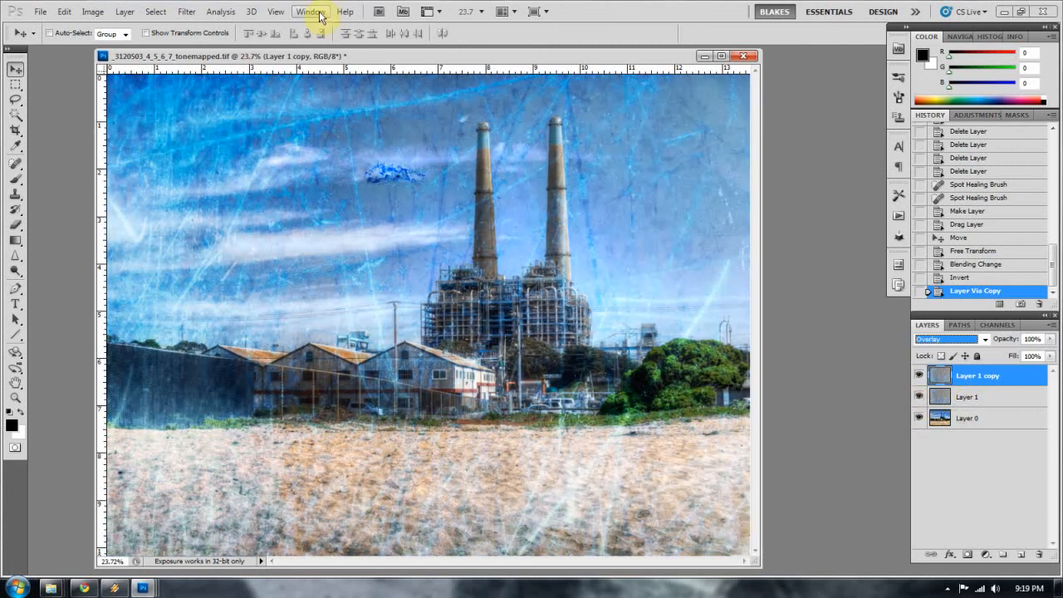
- Apply Filter > Other > High Pass at 16.7 pixels to the texture copy
{"action": "left_click", "coordinate": [186, 11]}
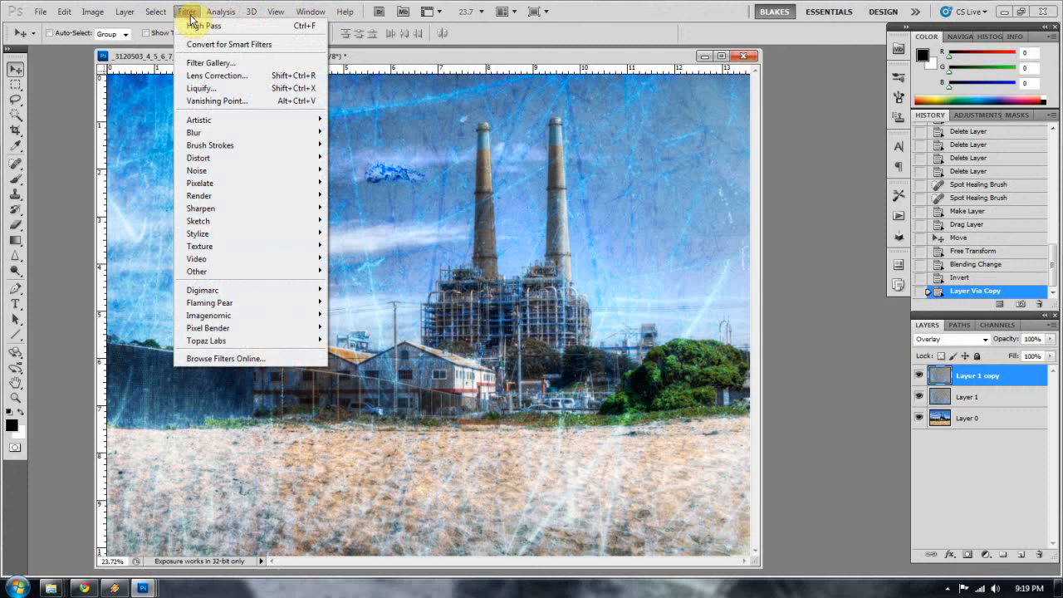
{"action": "mouse_move", "coordinate": [197, 270]}
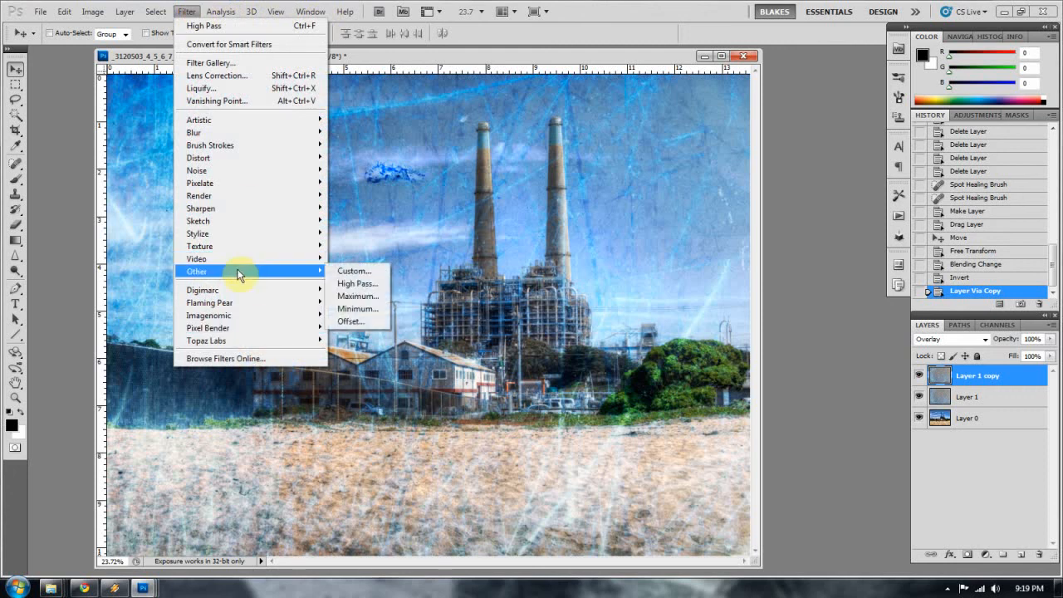
{"action": "left_click", "coordinate": [357, 283]}
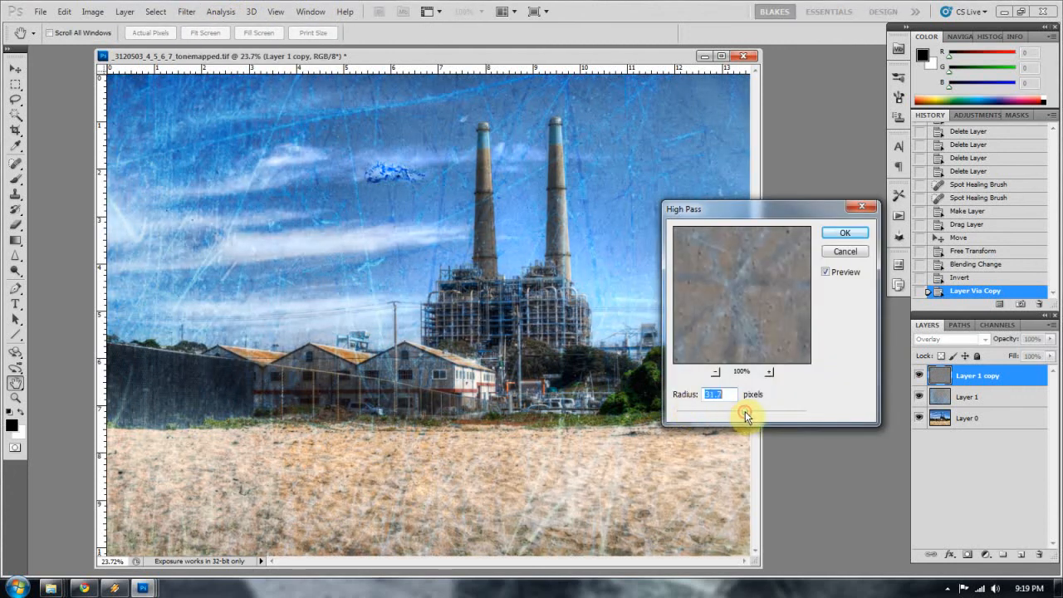
{"action": "left_click_drag", "start_coordinate": [745, 415], "coordinate": [735, 413]}
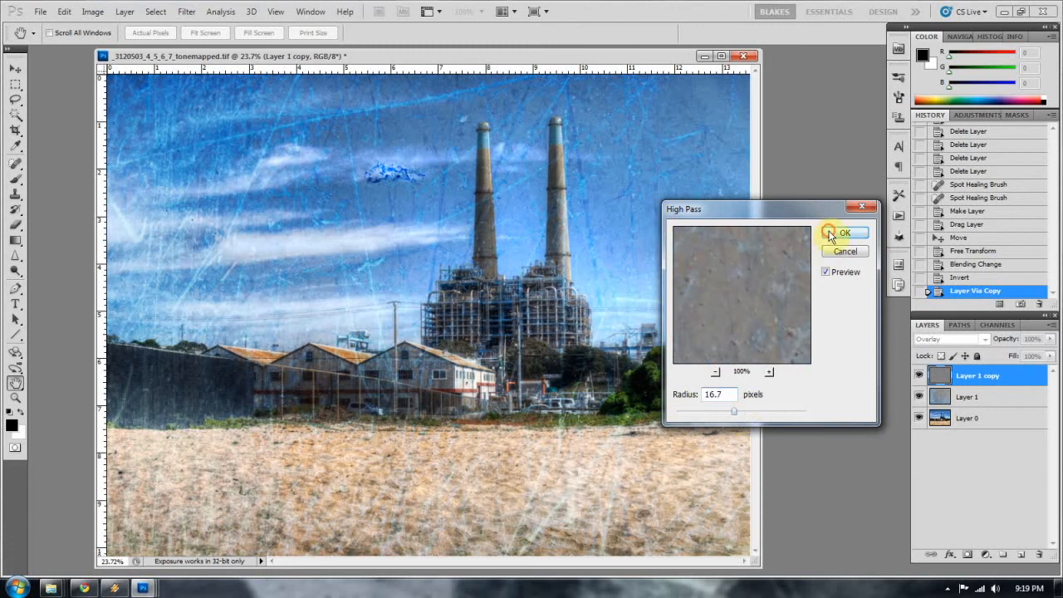
{"action": "left_click", "coordinate": [844, 233]}
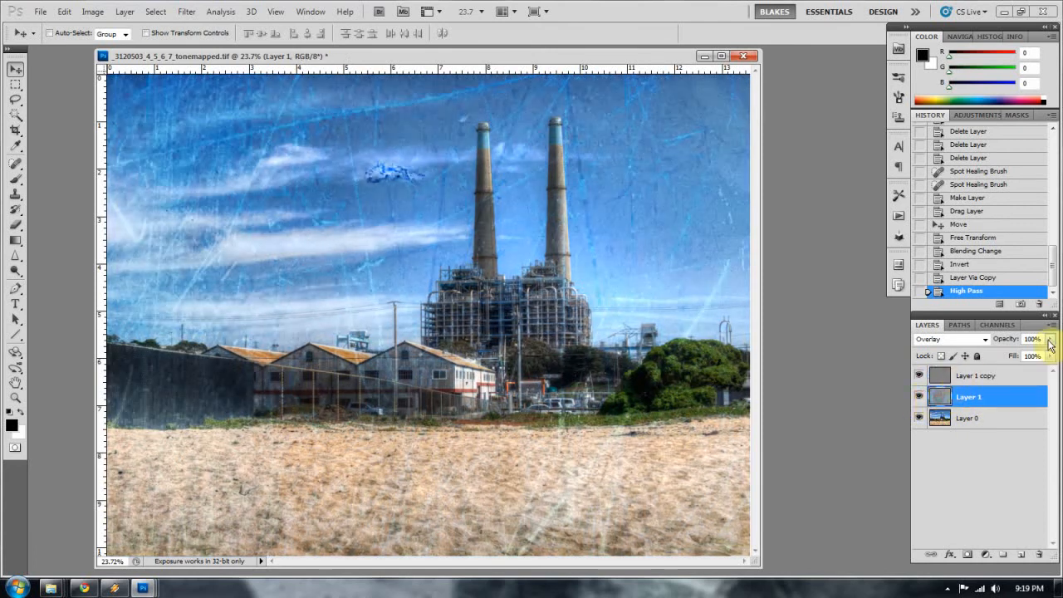
- Lower Layer 1's opacity in the Layers panel to about 38%
{"action": "left_click_drag", "start_coordinate": [1048, 338], "coordinate": [1017, 351]}
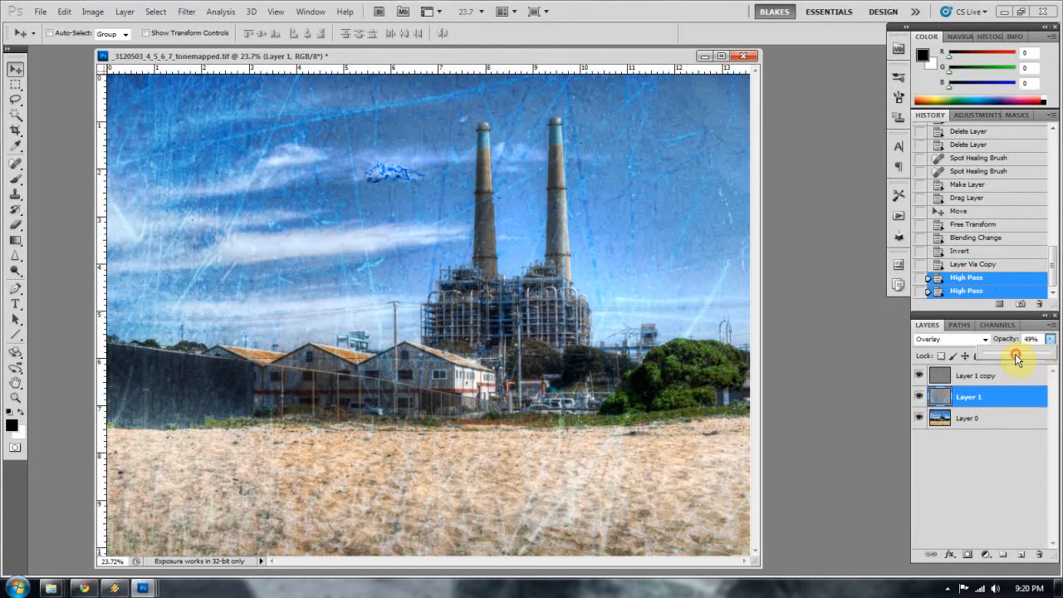
{"action": "left_click_drag", "start_coordinate": [1021, 354], "coordinate": [1011, 354]}
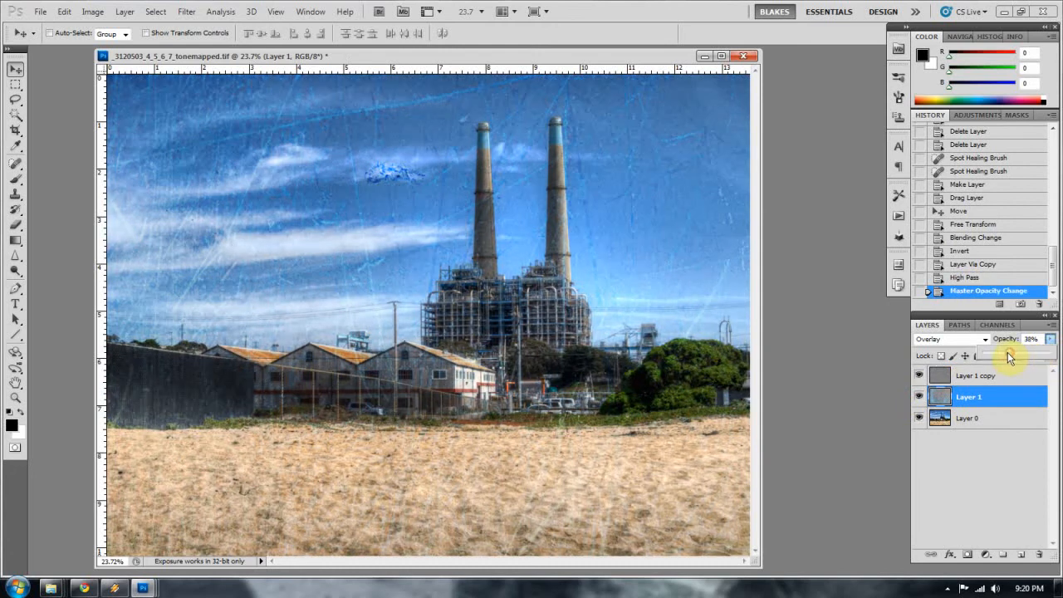
{"action": "left_click_drag", "start_coordinate": [1008, 355], "coordinate": [992, 355]}
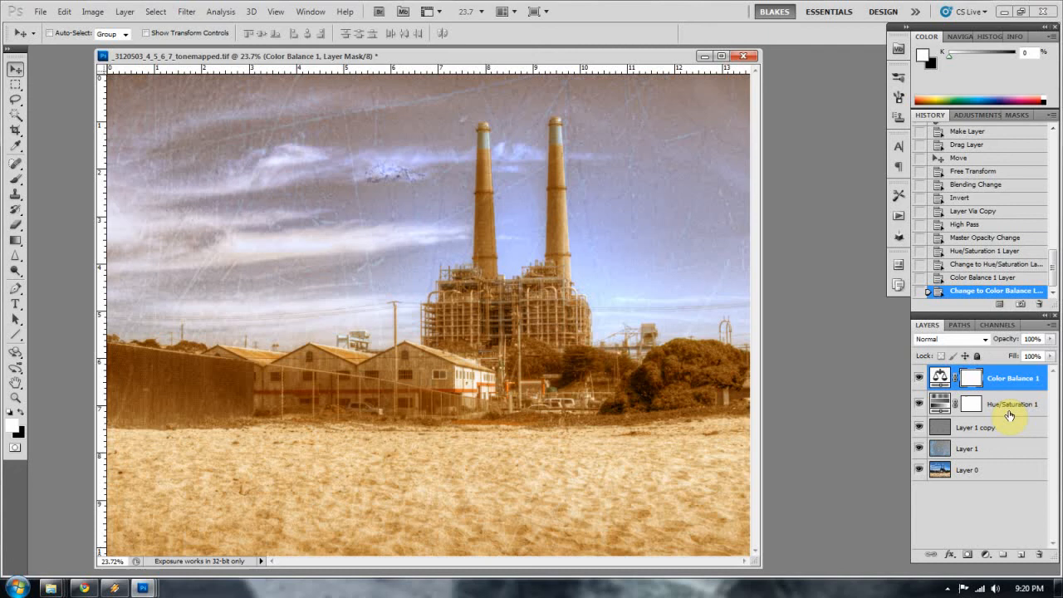
- Hide the Hue/Saturation adjustment layer to compare the sepia grade
{"action": "left_click", "coordinate": [1001, 389]}
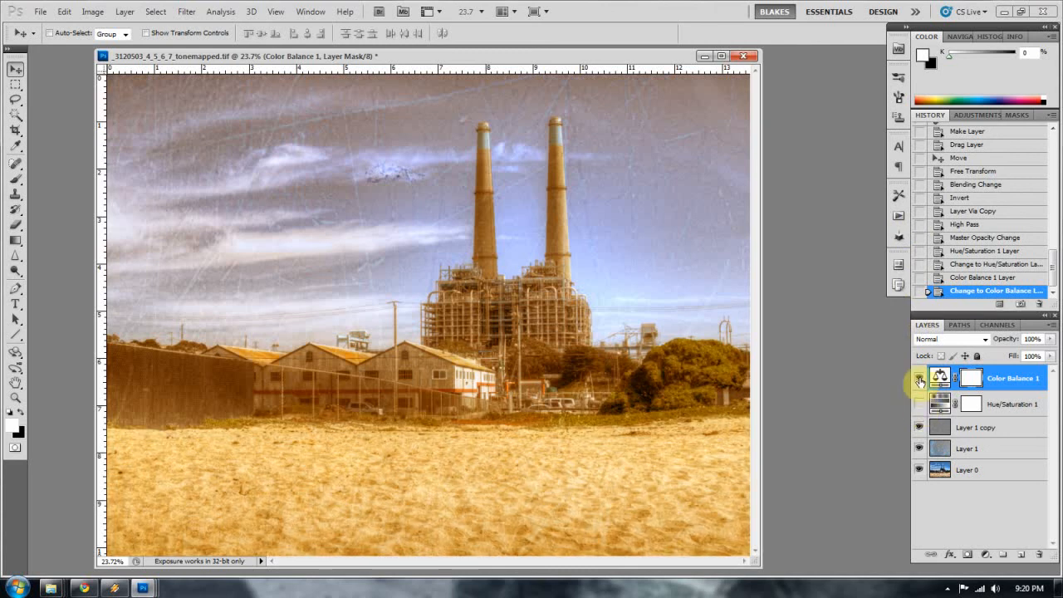
- Hide the warm Color Balance and add a new one with Midtones Yellow/Blue at -100
{"action": "left_click", "coordinate": [918, 378]}
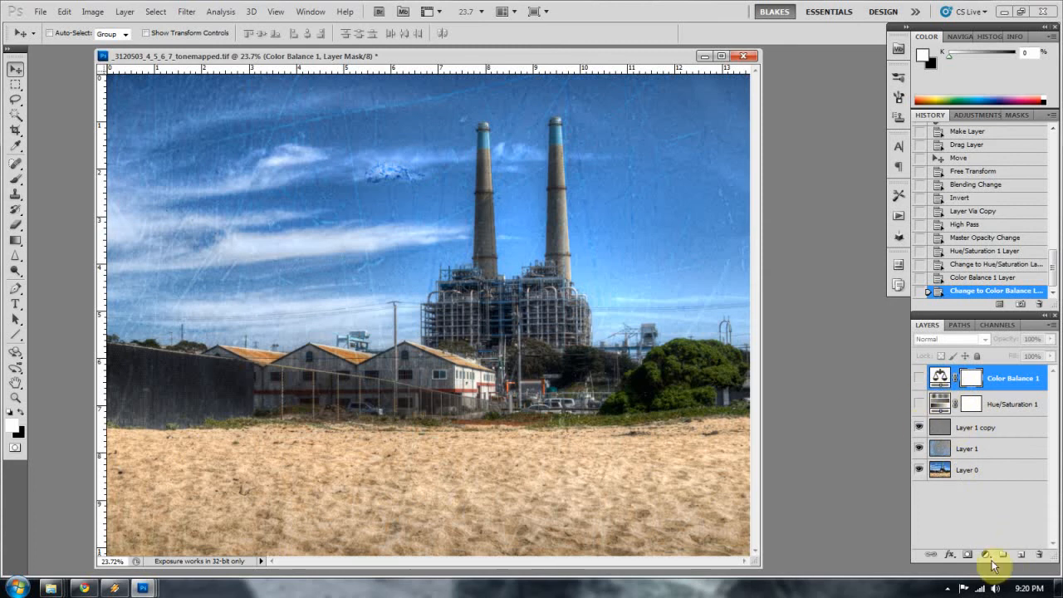
{"action": "left_click", "coordinate": [983, 554]}
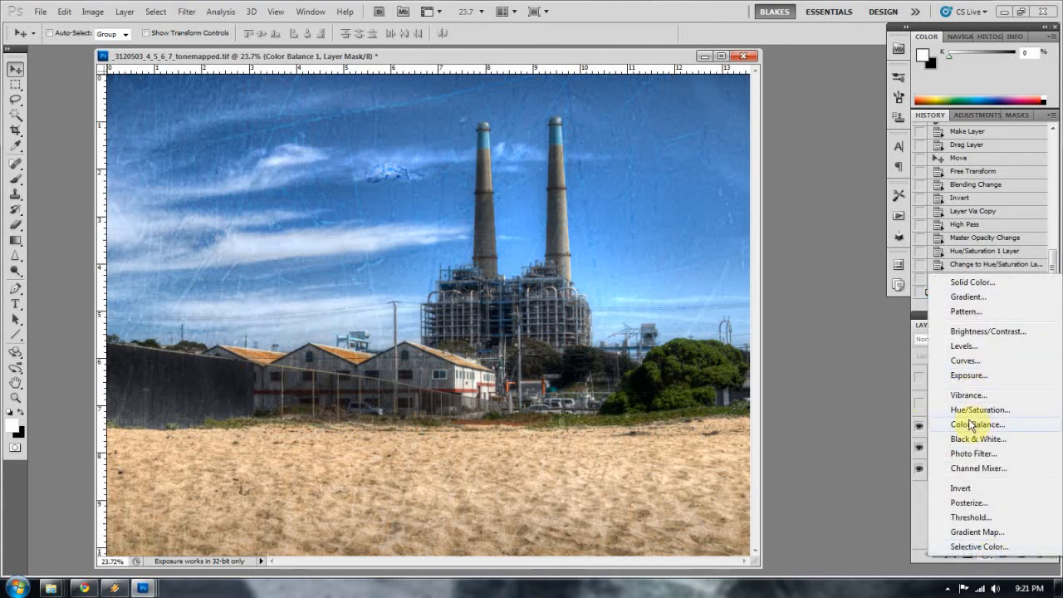
{"action": "left_click", "coordinate": [978, 425]}
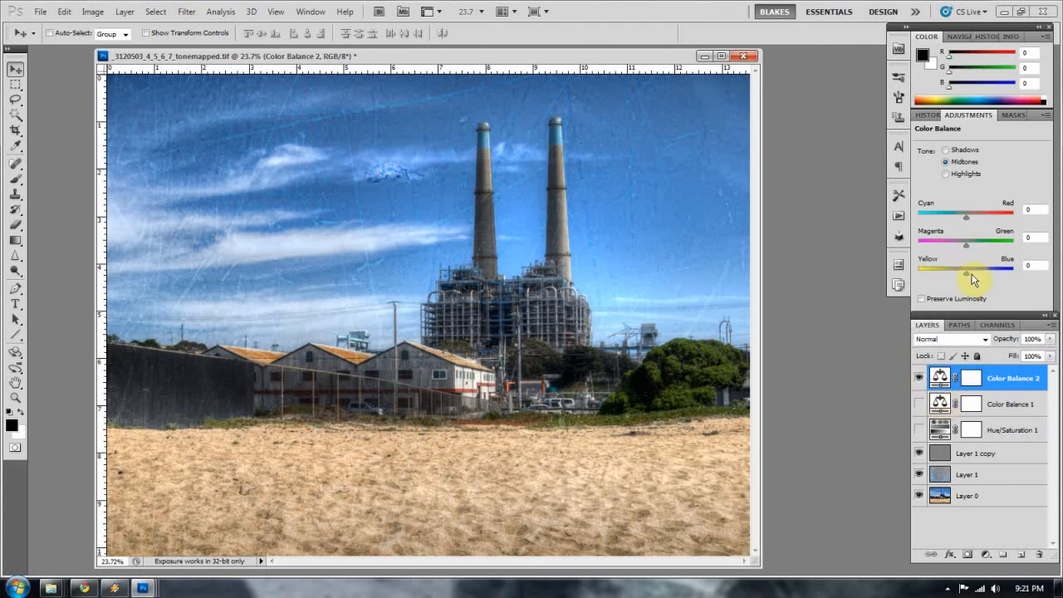
{"action": "left_click_drag", "start_coordinate": [965, 267], "coordinate": [917, 268]}
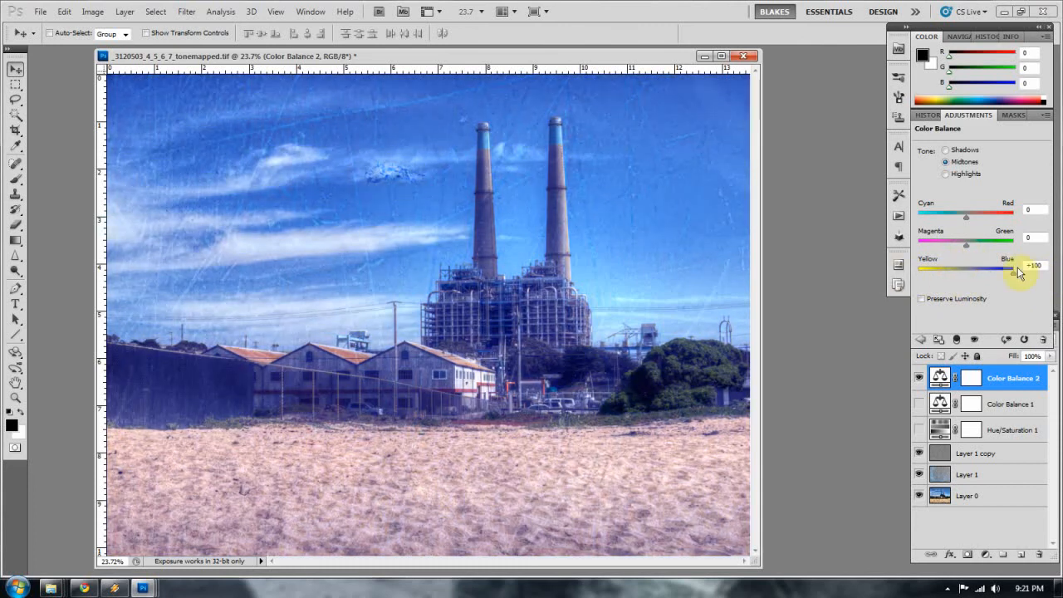
{"action": "left_click_drag", "start_coordinate": [1017, 270], "coordinate": [947, 270]}
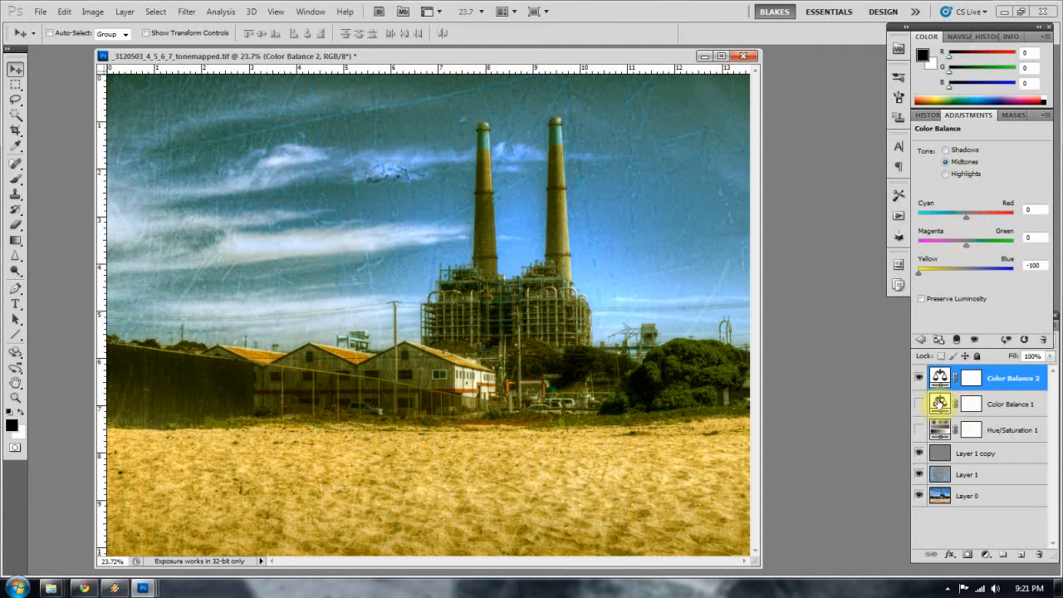
- Select Color Balance 1 and push its Shadows balance to +100
{"action": "left_click", "coordinate": [1009, 405]}
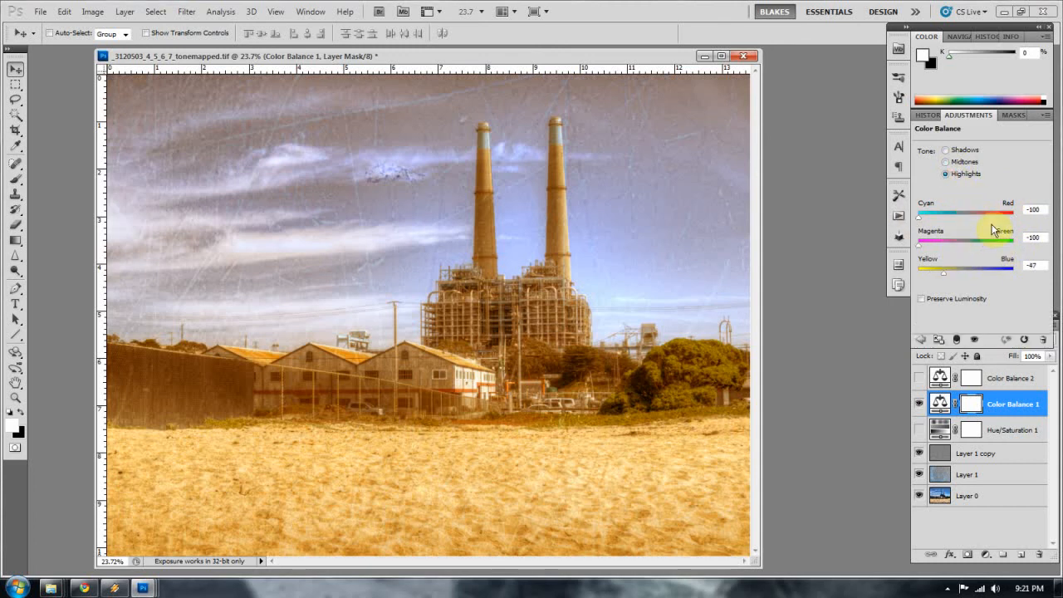
{"action": "mouse_move", "coordinate": [922, 220]}
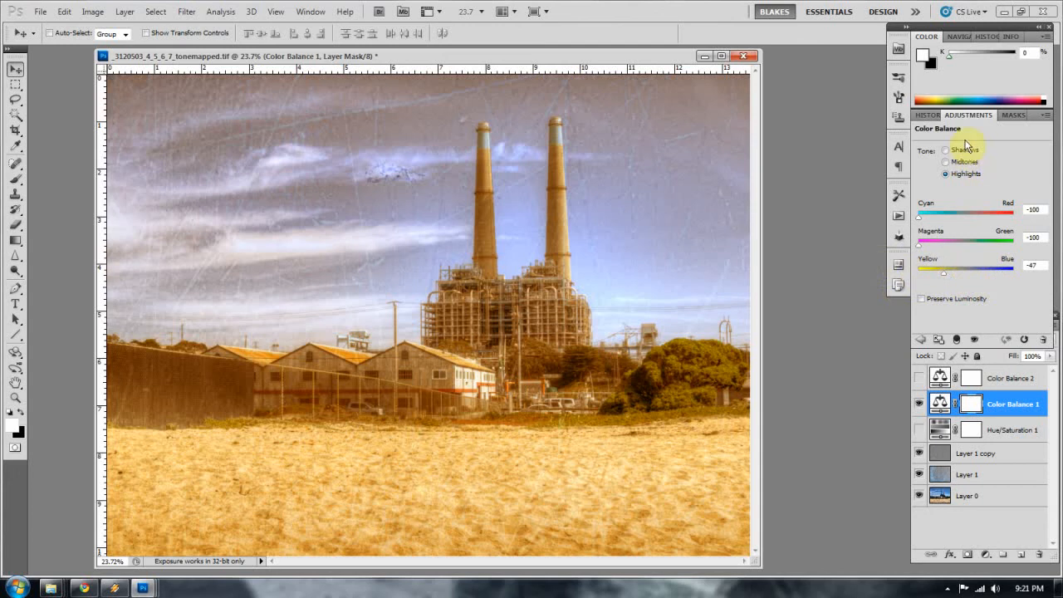
{"action": "left_click", "coordinate": [946, 150]}
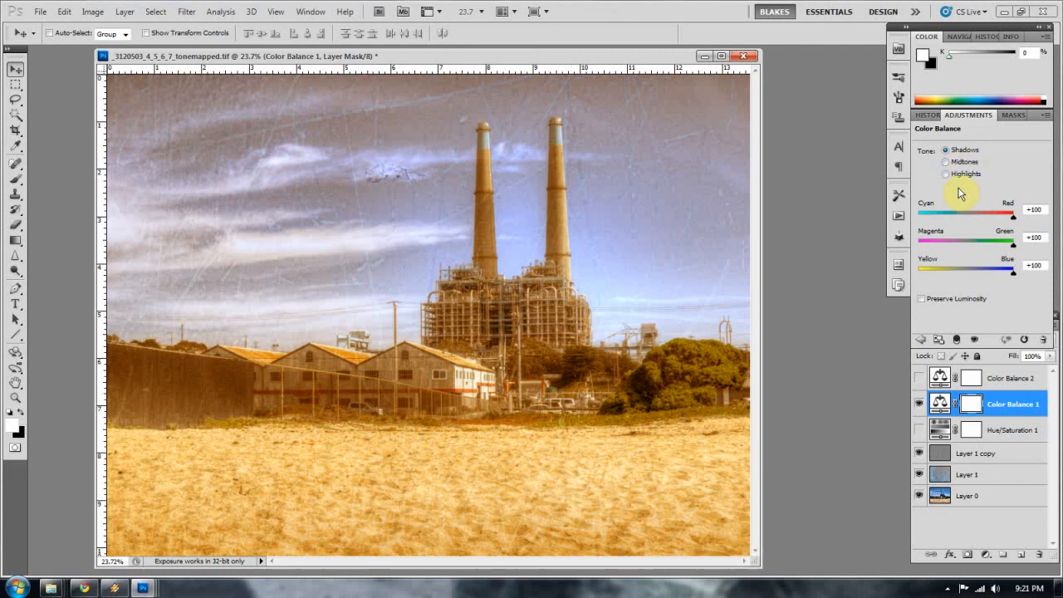
{"action": "left_click_drag", "start_coordinate": [1006, 217], "coordinate": [918, 216]}
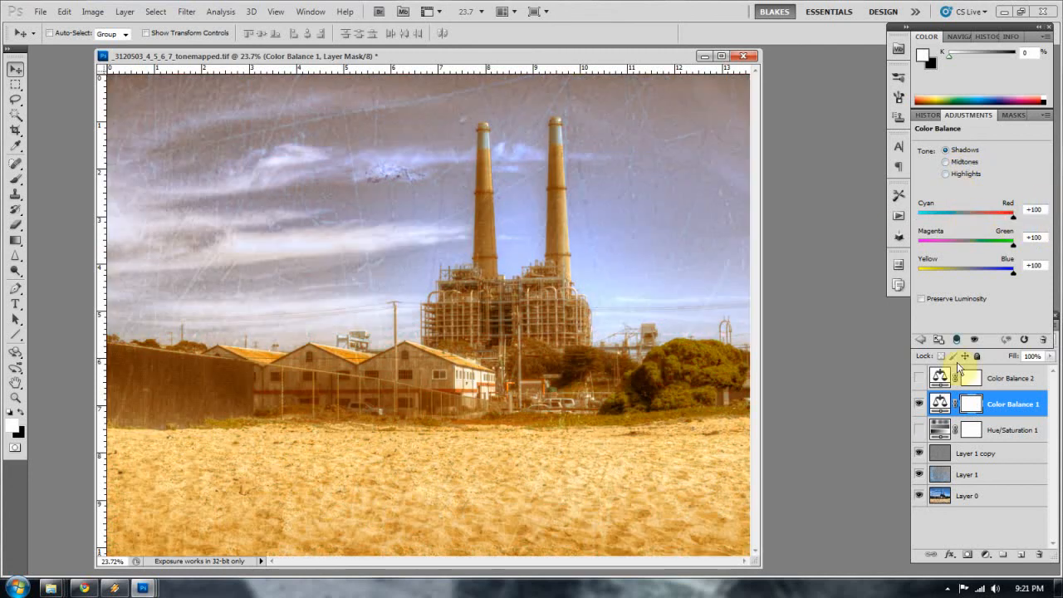
{"action": "mouse_move", "coordinate": [964, 322]}
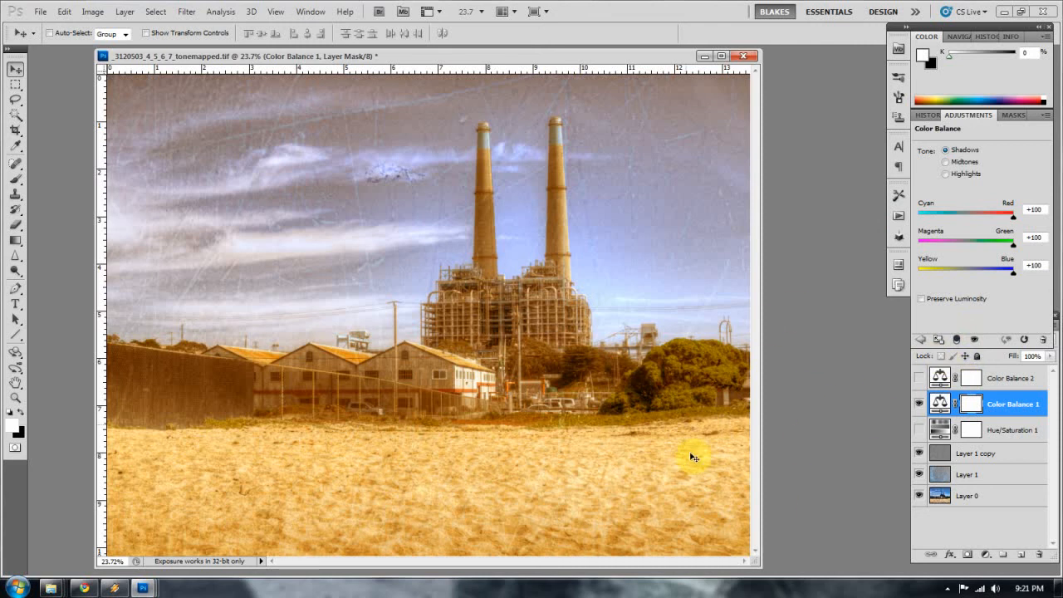
{"action": "mouse_move", "coordinate": [781, 415]}
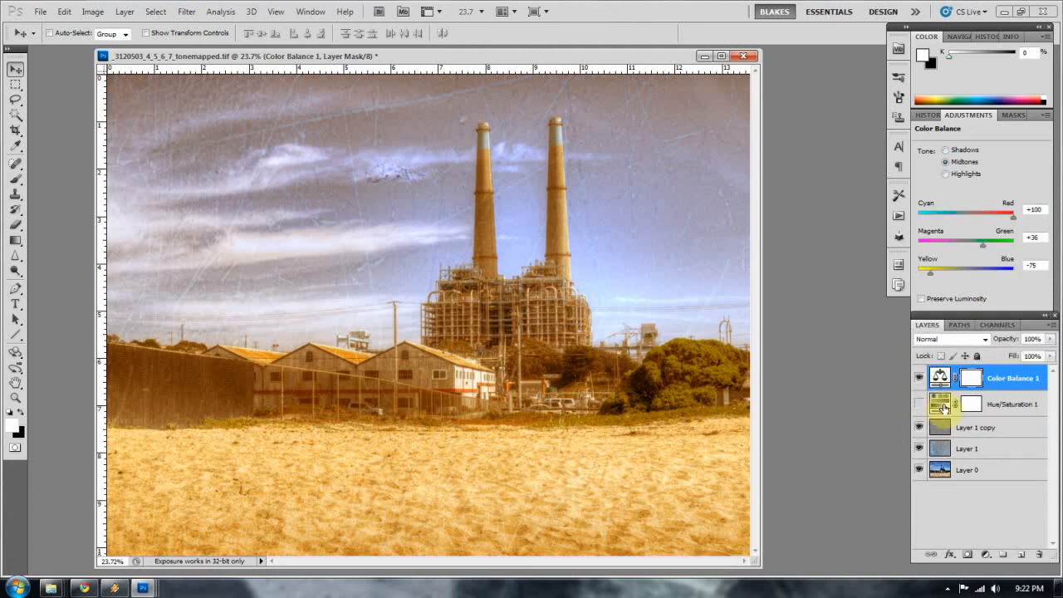
- Select Hue/Saturation 1 and add a Hue/Saturation 2 adjustment layer above it
{"action": "left_click", "coordinate": [918, 404]}
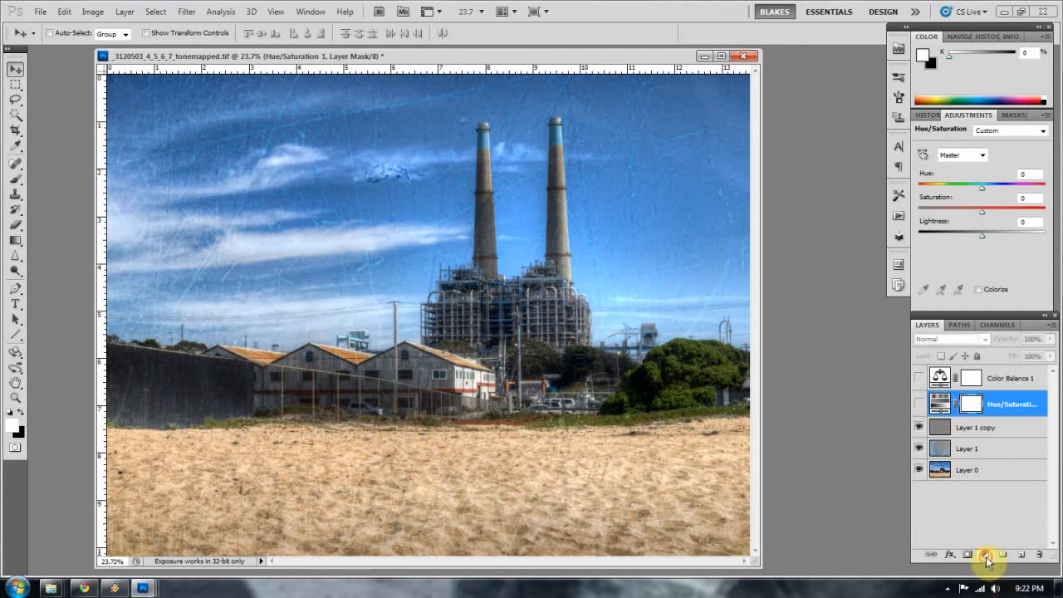
{"action": "left_click", "coordinate": [987, 554]}
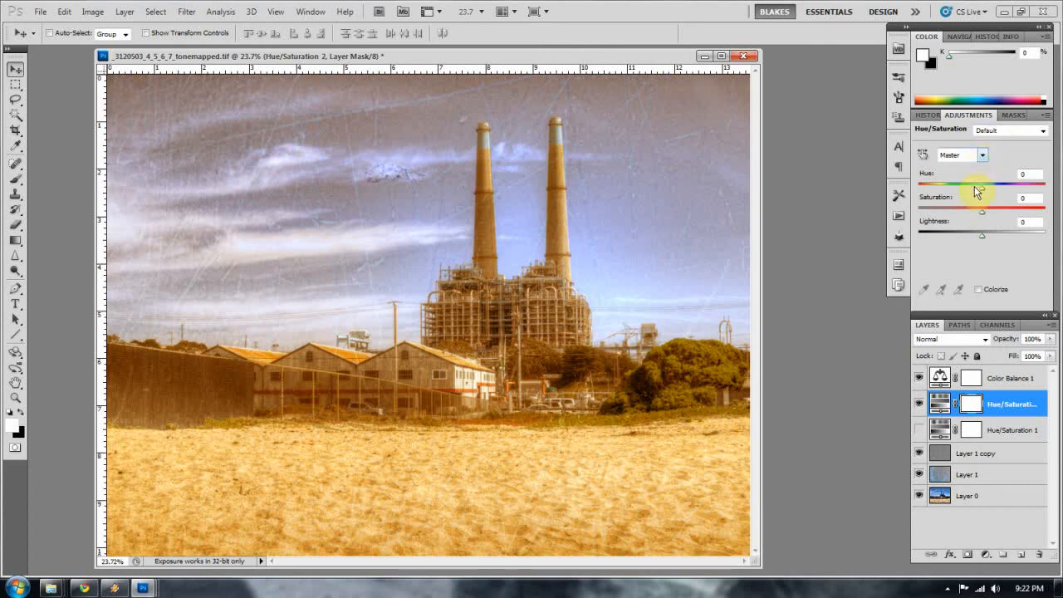
{"action": "mouse_move", "coordinate": [973, 230]}
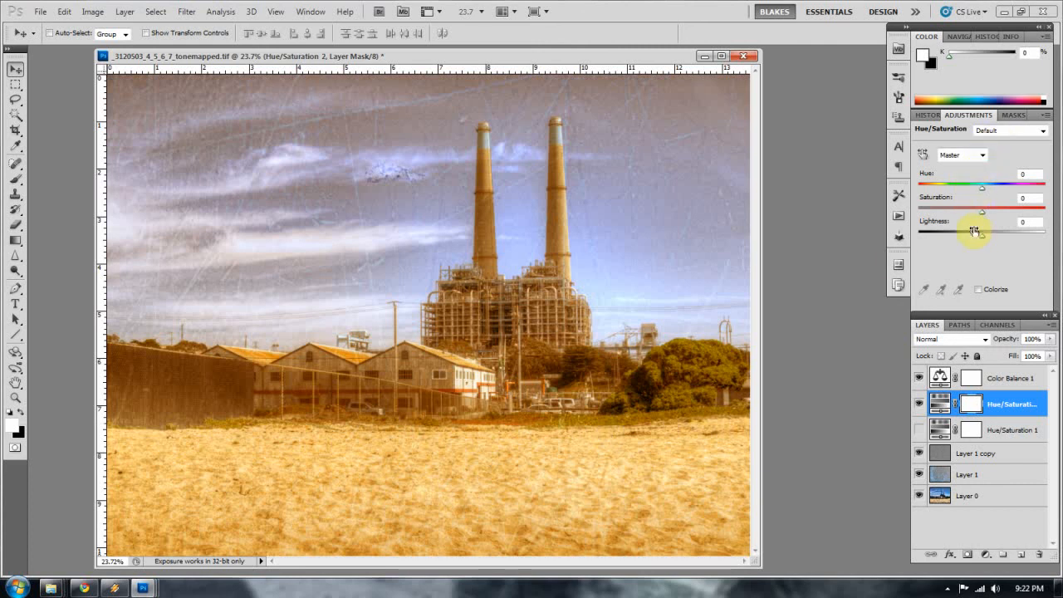
{"action": "mouse_move", "coordinate": [987, 222]}
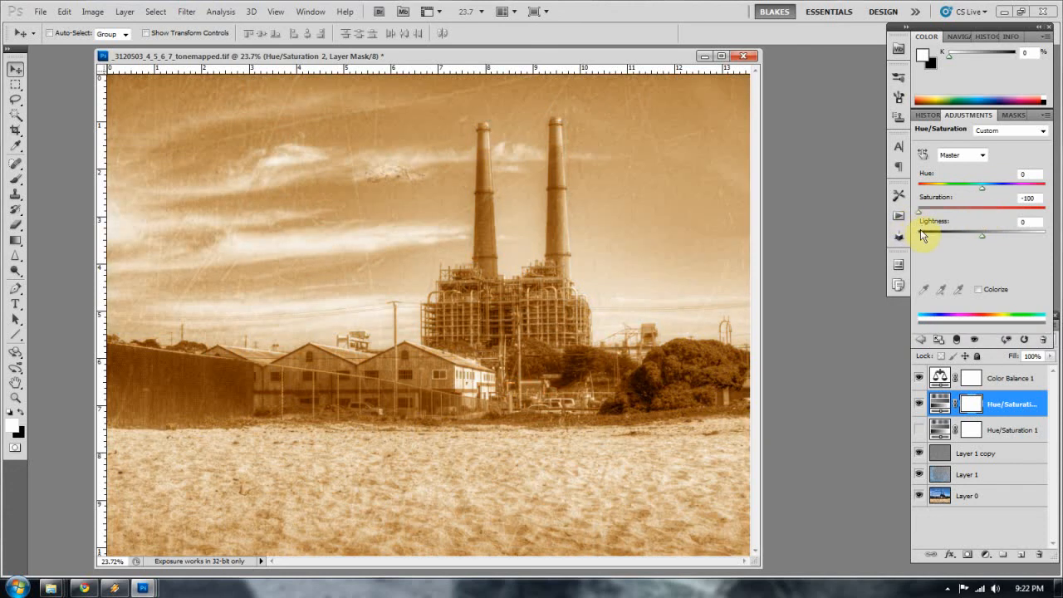
{"action": "mouse_move", "coordinate": [920, 218]}
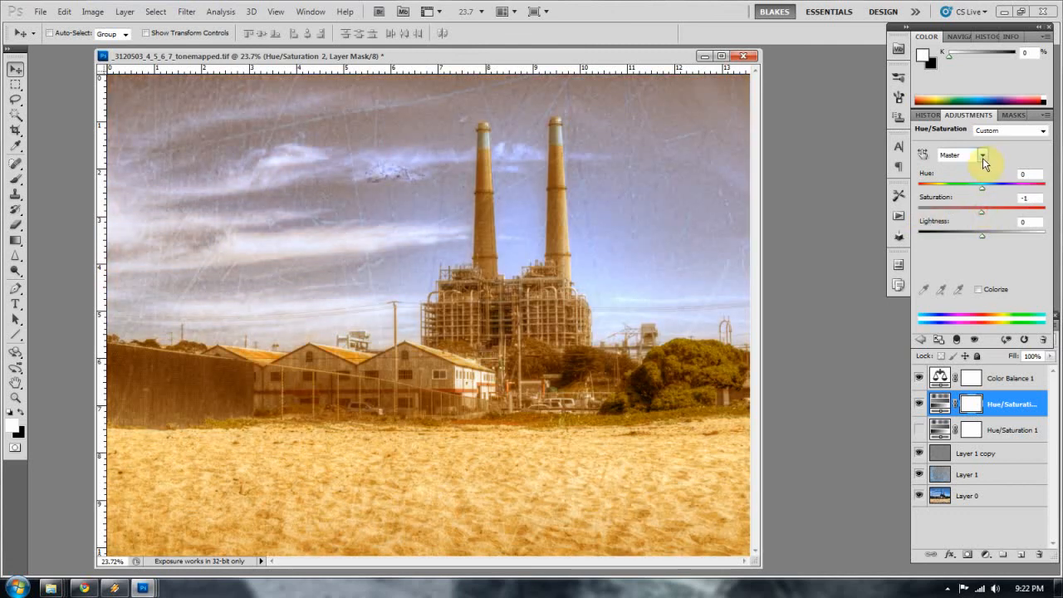
- Keep the Hue/Saturation range on Master and hide Hue/Saturation 2
{"action": "left_click", "coordinate": [980, 154]}
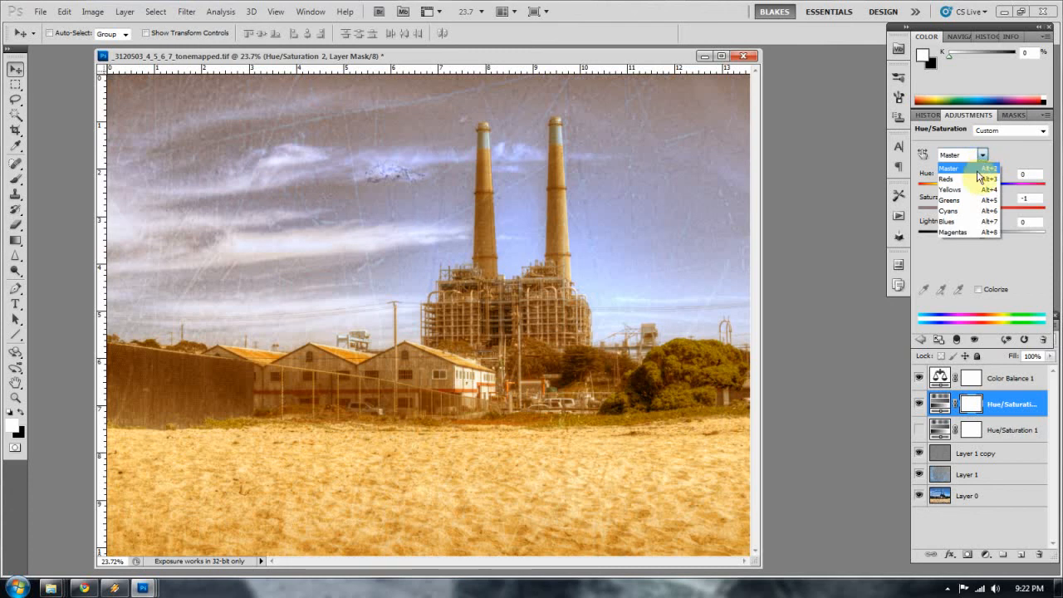
{"action": "left_click", "coordinate": [949, 189]}
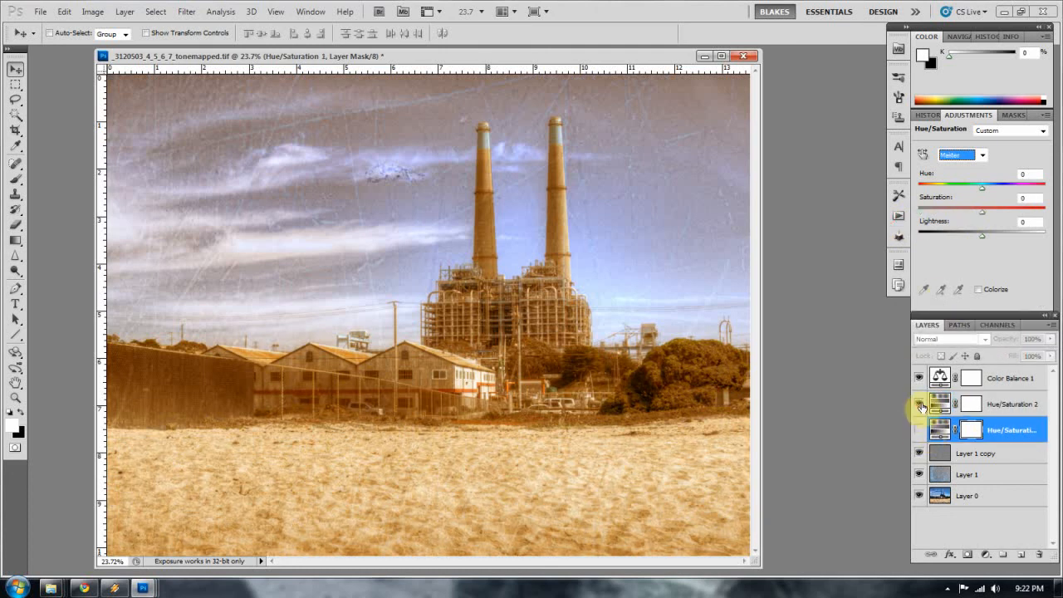
{"action": "left_click", "coordinate": [982, 155]}
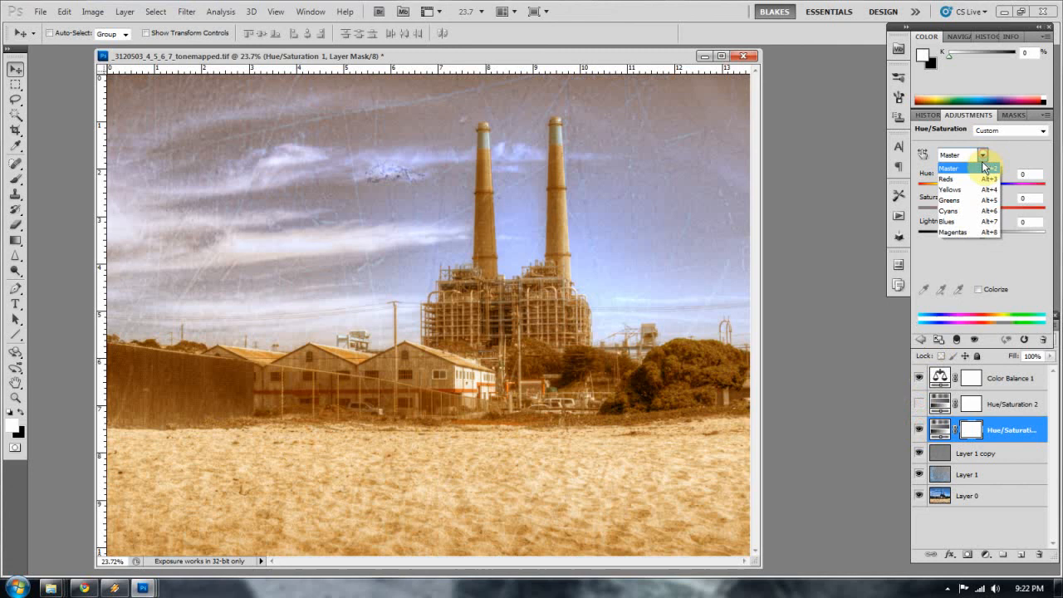
{"action": "left_click", "coordinate": [949, 189]}
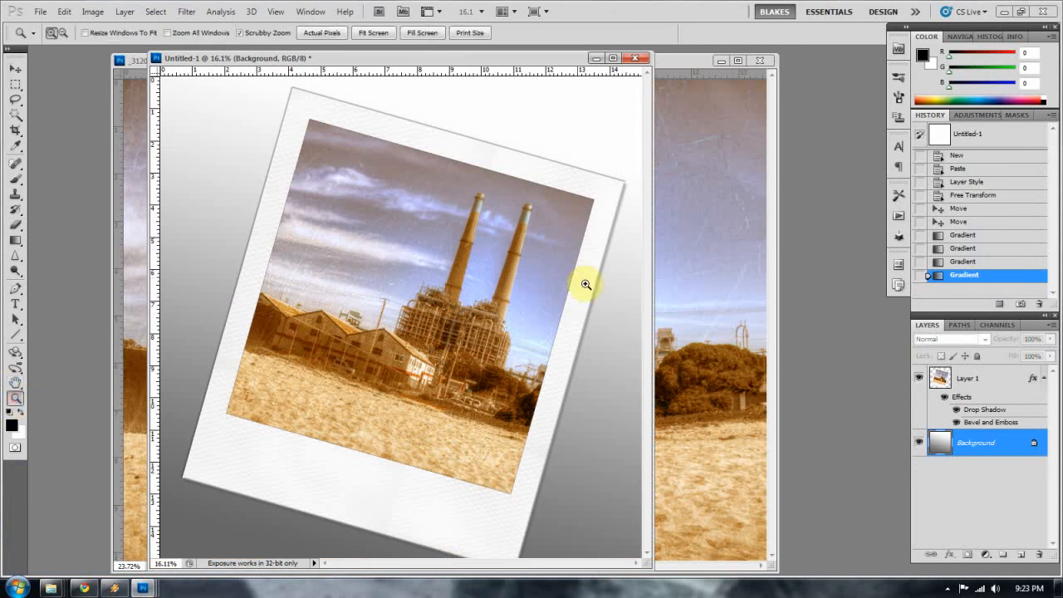
{"action": "mouse_move", "coordinate": [941, 389]}
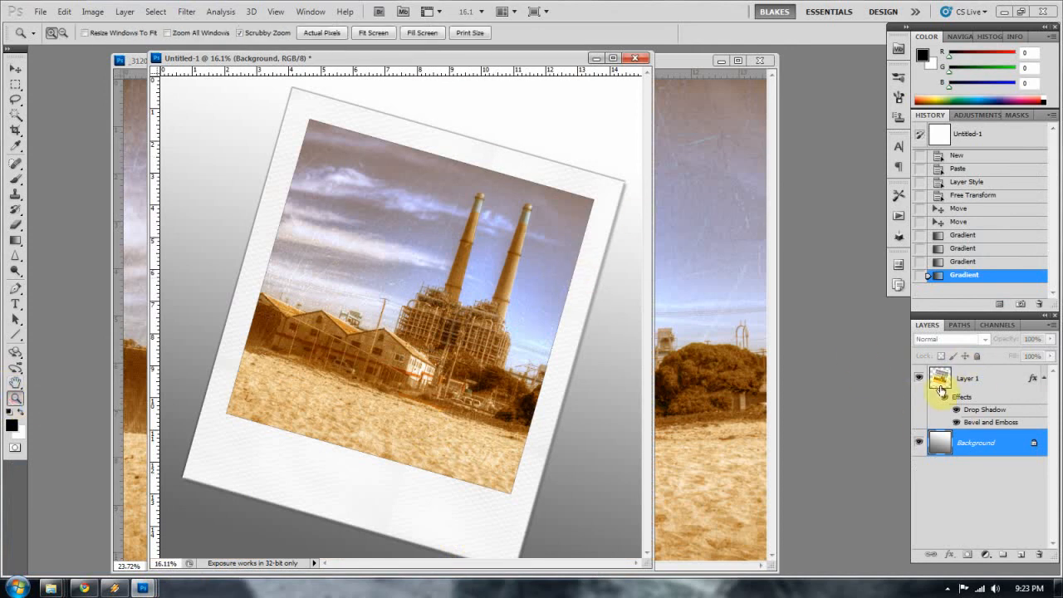
{"action": "left_click", "coordinate": [968, 377]}
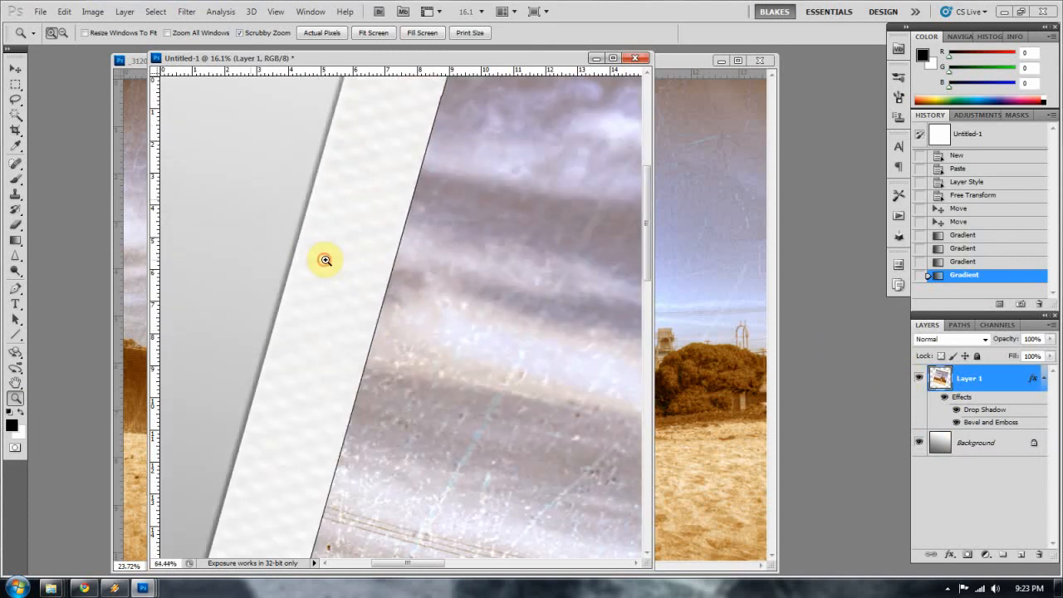
{"action": "left_click", "coordinate": [325, 260]}
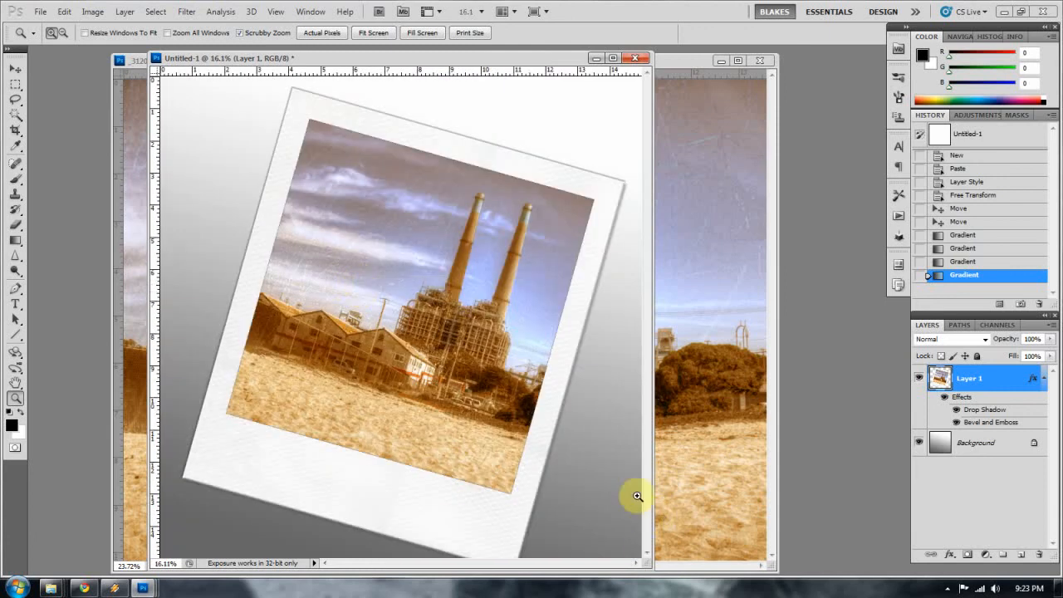
{"action": "mouse_move", "coordinate": [251, 297]}
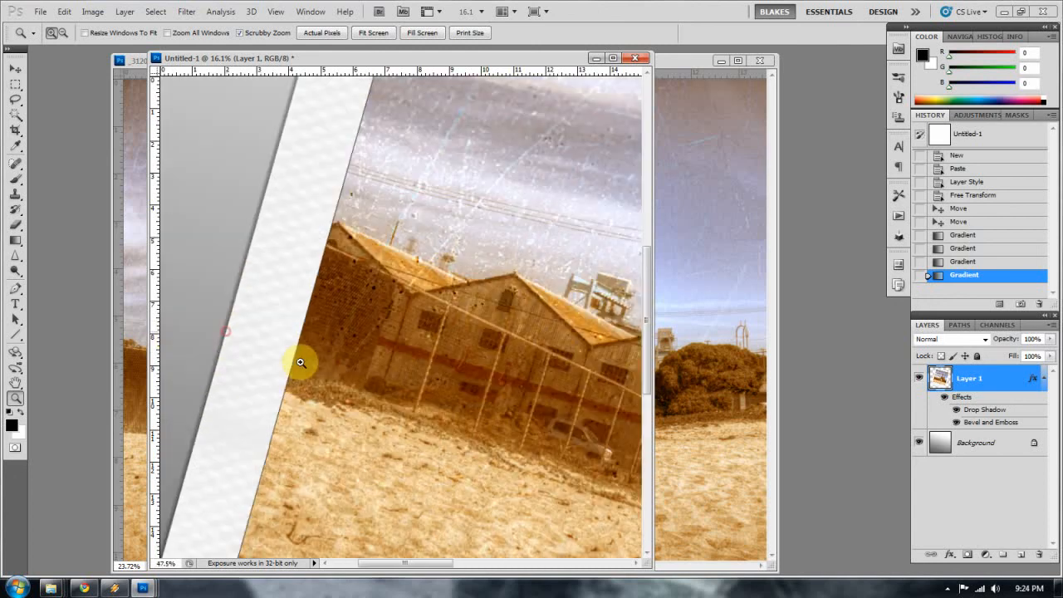
{"action": "left_click", "coordinate": [302, 363]}
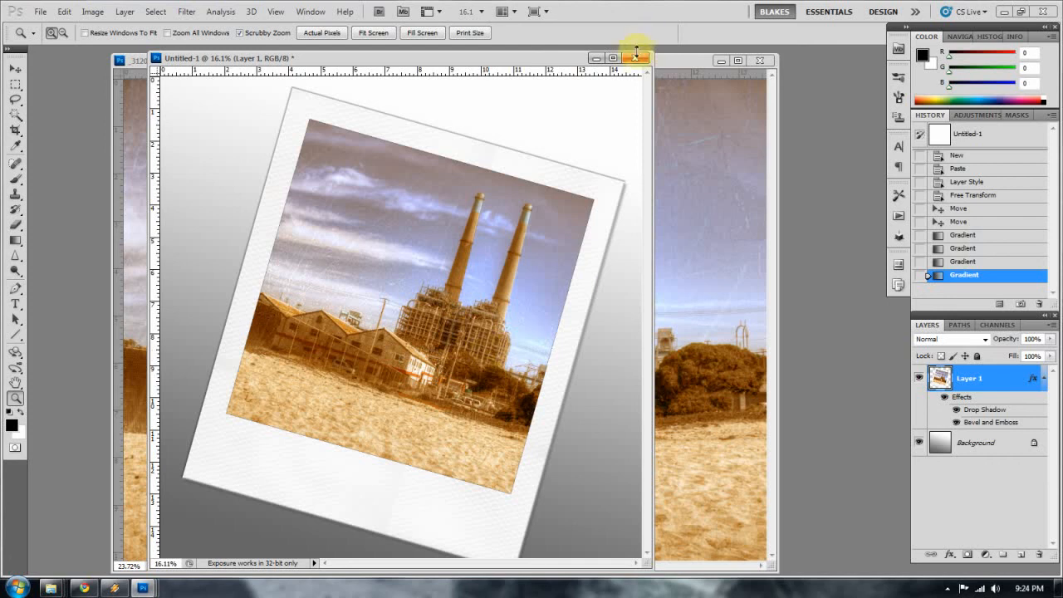
{"action": "left_click", "coordinate": [635, 58]}
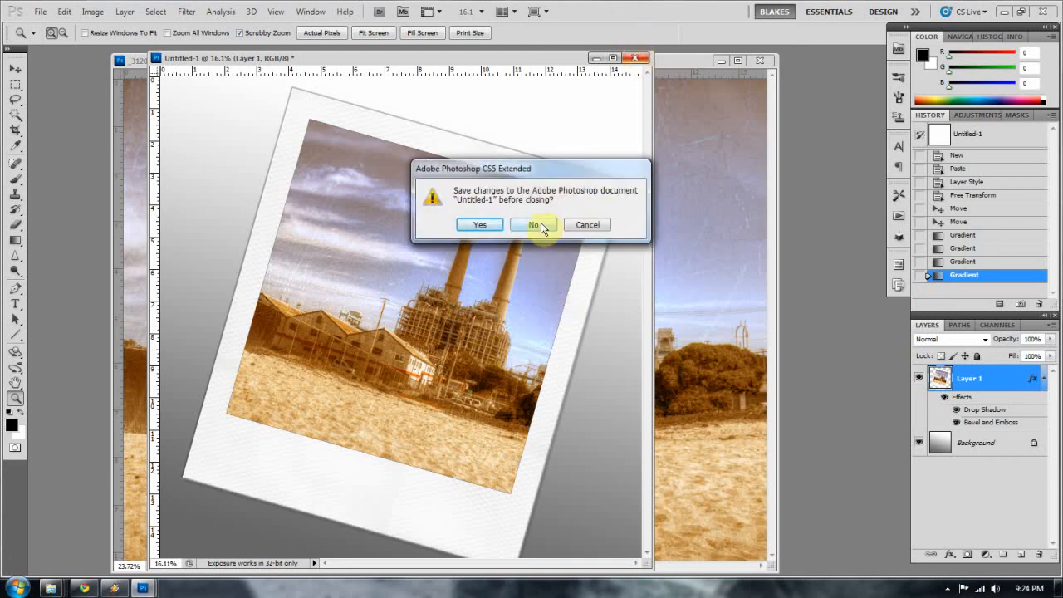
{"action": "mouse_move", "coordinate": [587, 225]}
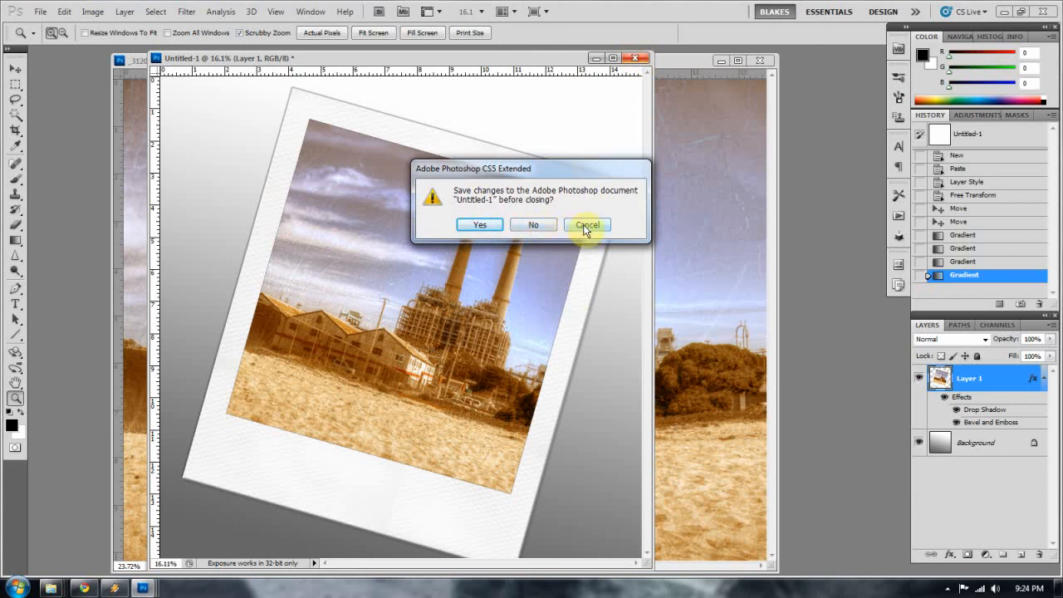
{"action": "left_click", "coordinate": [587, 224]}
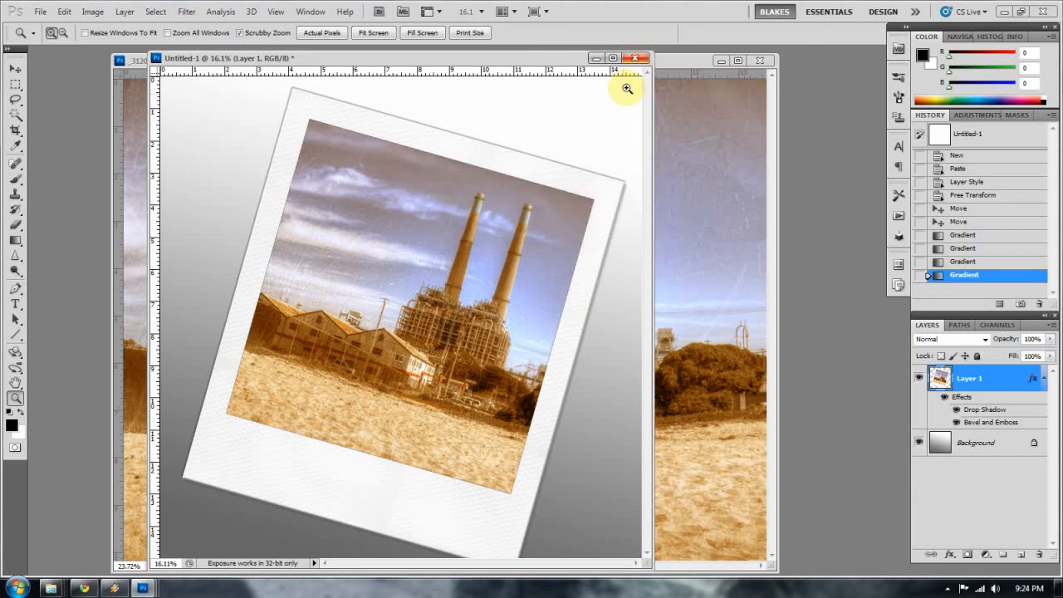